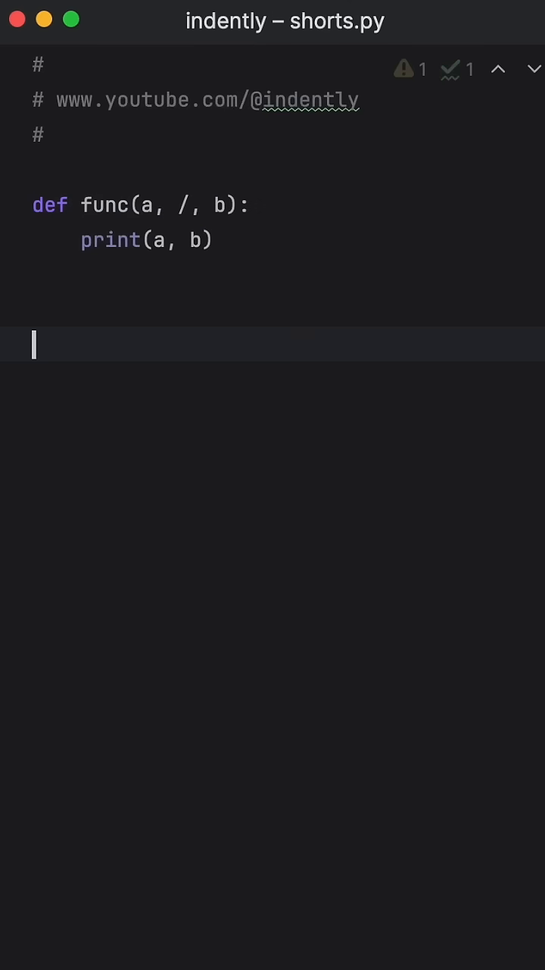
- Add the call func(1, 2) below the function and run shorts.py to print 1 2
type("func()")
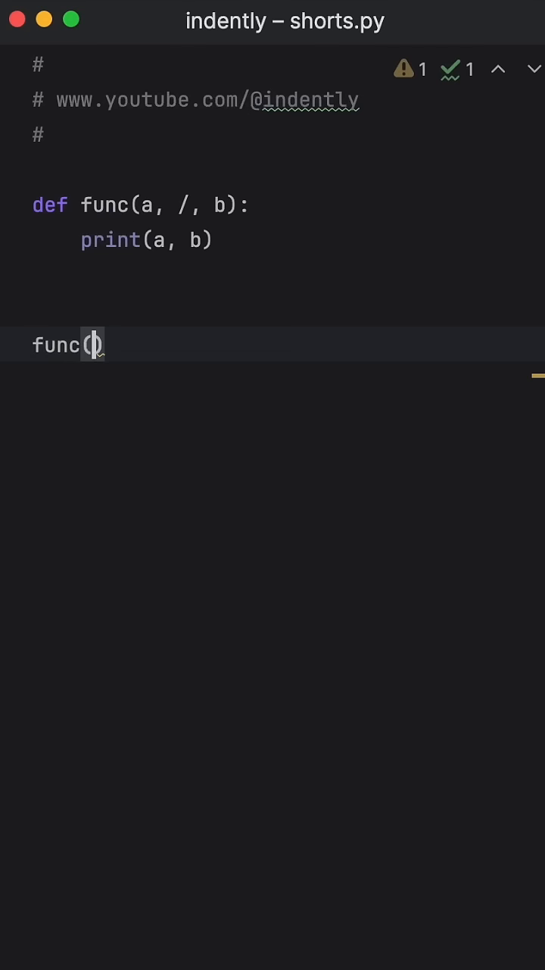
type("1, 2")
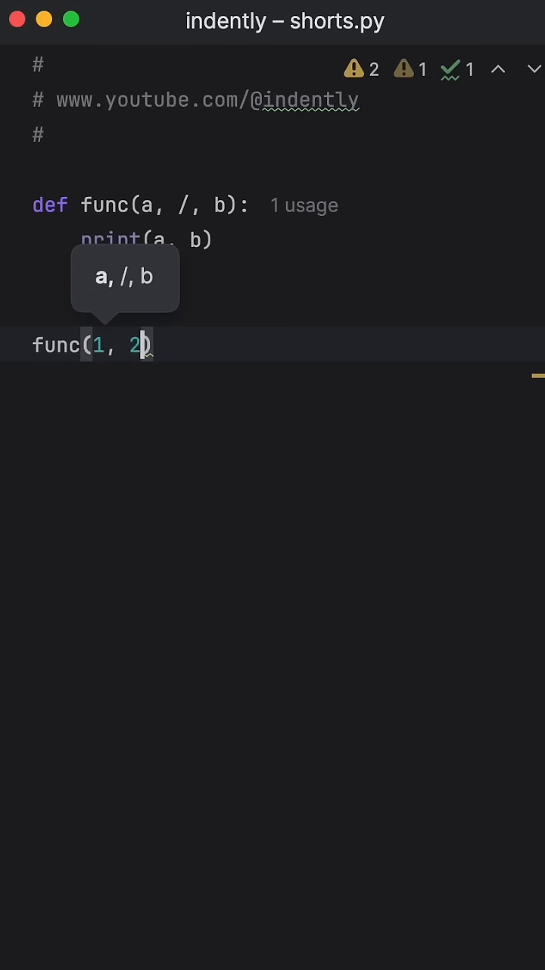
left_click(23, 615)
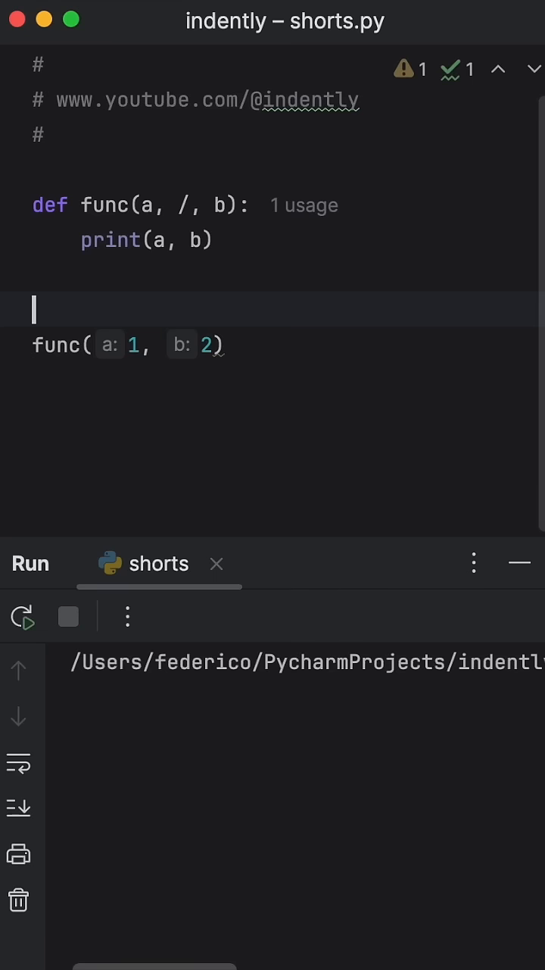
- Add a second call func(1, b=2) and rerun so 1 2 prints twice
left_click(22, 616)
type("func(1, ")
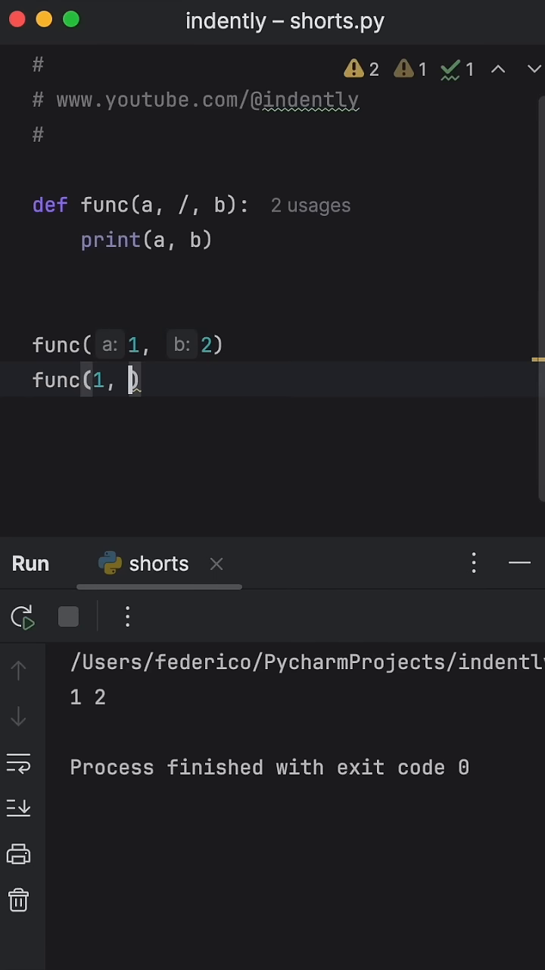
type("b=2")
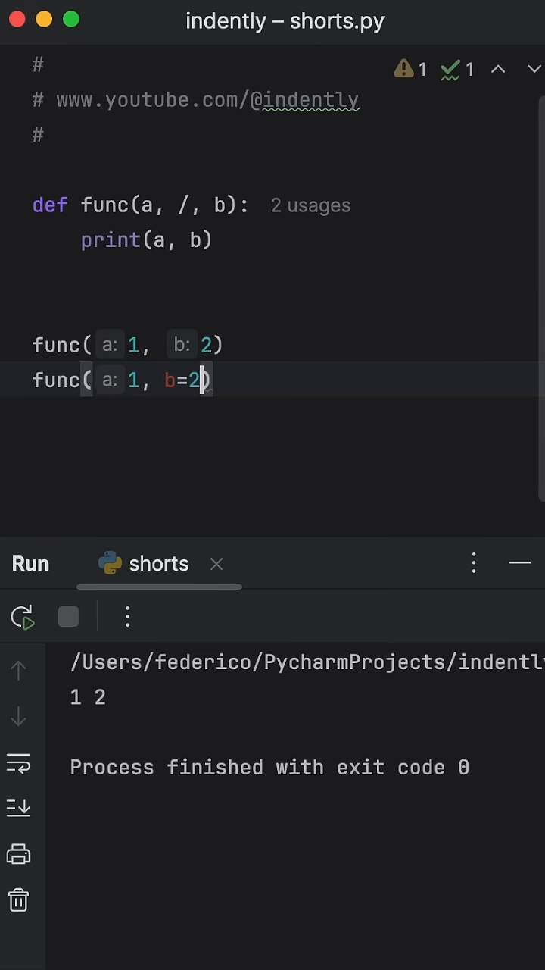
left_click(23, 615)
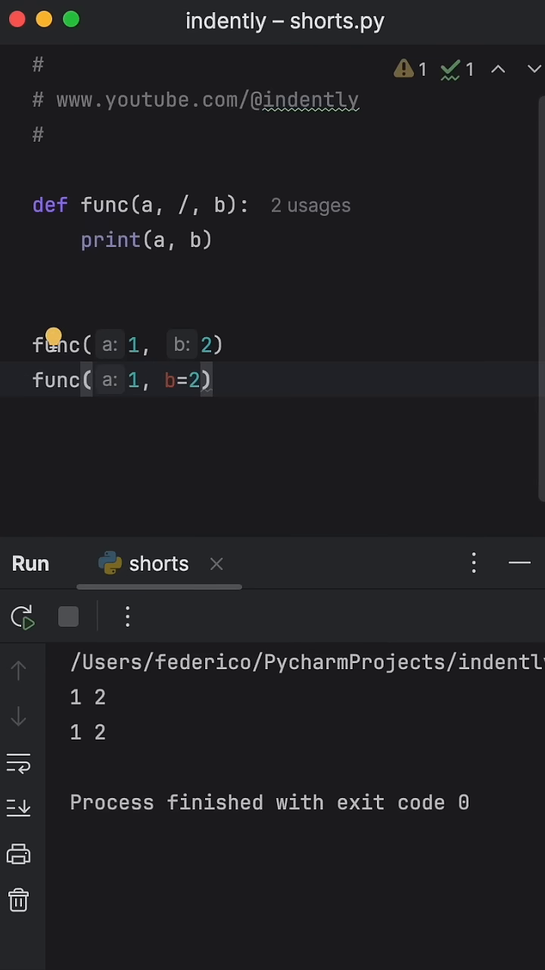
- Add a third func call, first trying a=1 then passing 1 positionally with b as keyword
type("func()")
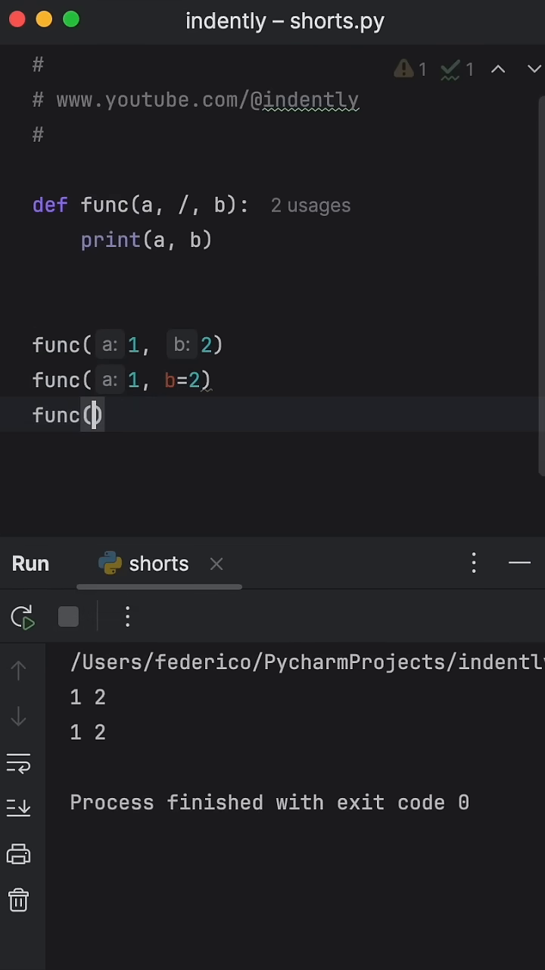
type("a=1, b")
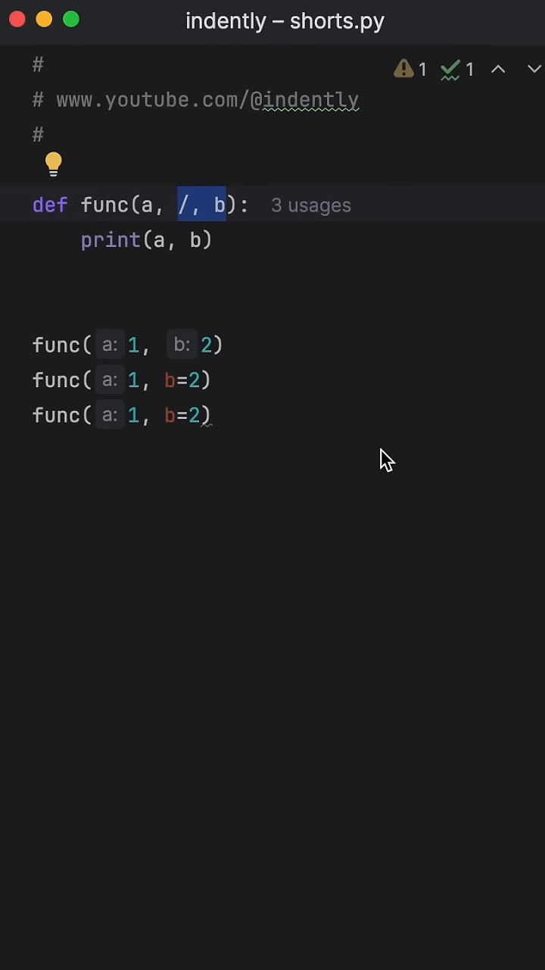
mouse_move(219, 250)
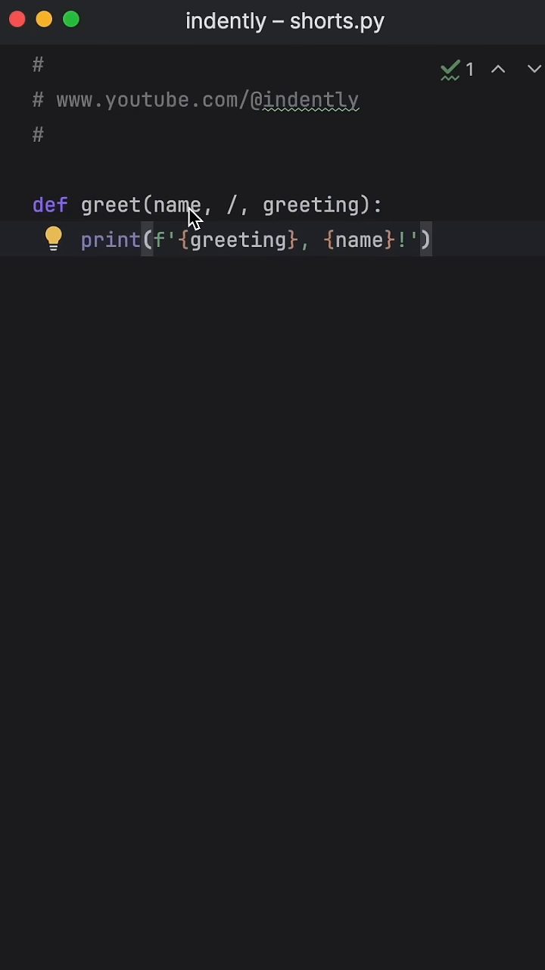
- Select the positional-only name parameter in greet, then the 'Bob' argument in greet('Bob', 'Hey')
double_click(182, 205)
type("greet('Bob', 'Hey')")
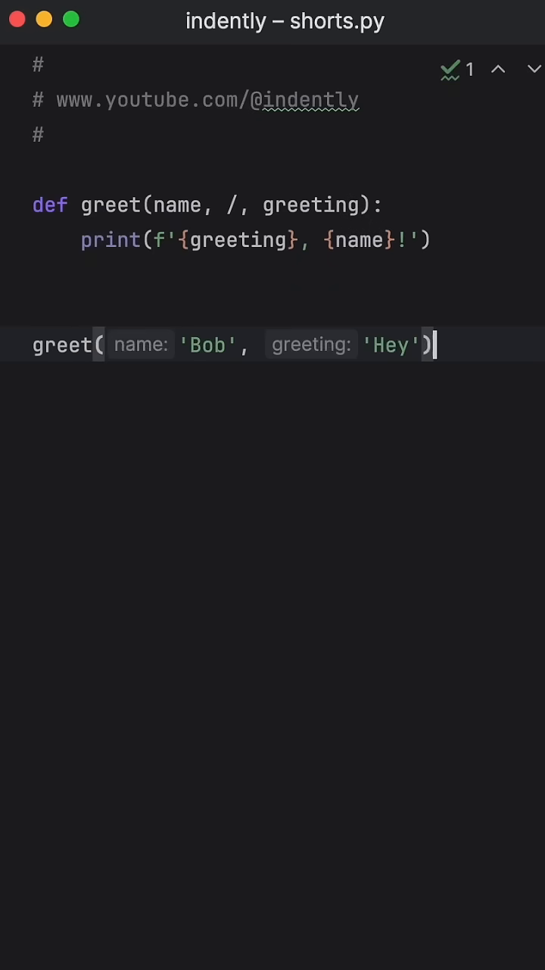
double_click(206, 345)
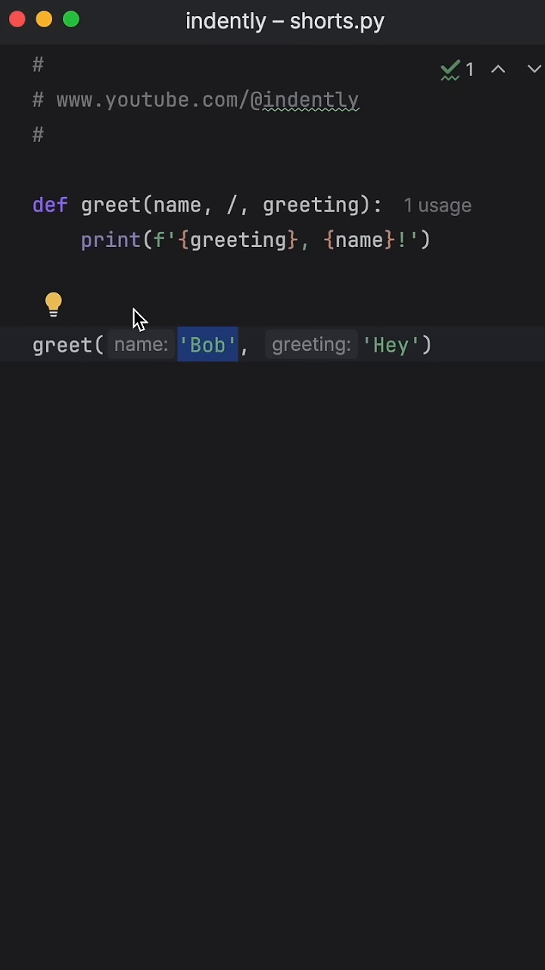
- Change the call to greet(greeting='Bob', 'Hey') via the greeting= completion, triggering an error
type("gree")
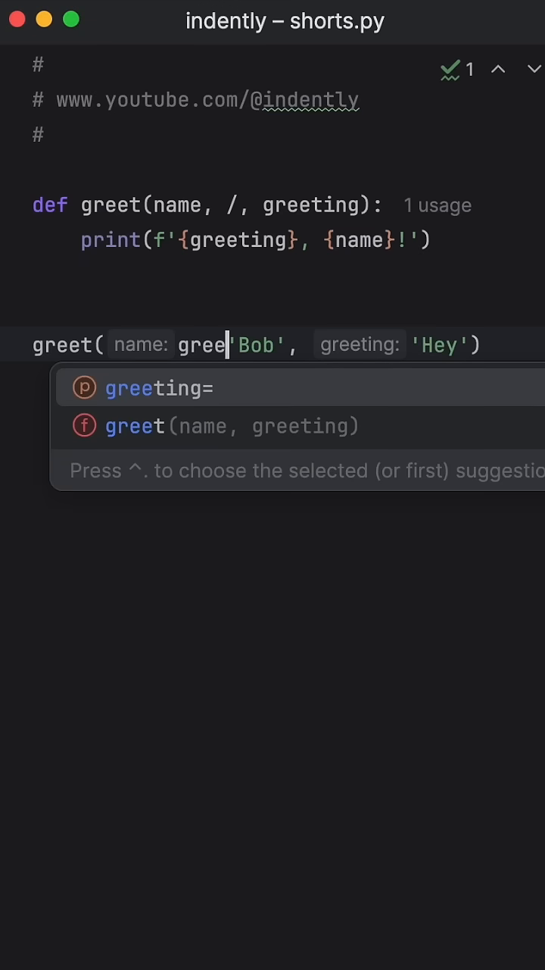
left_click(159, 387)
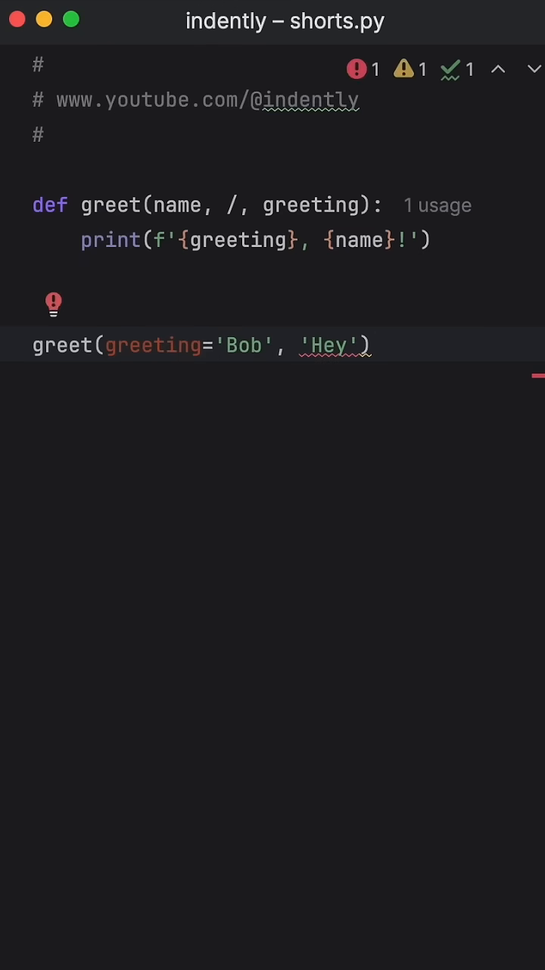